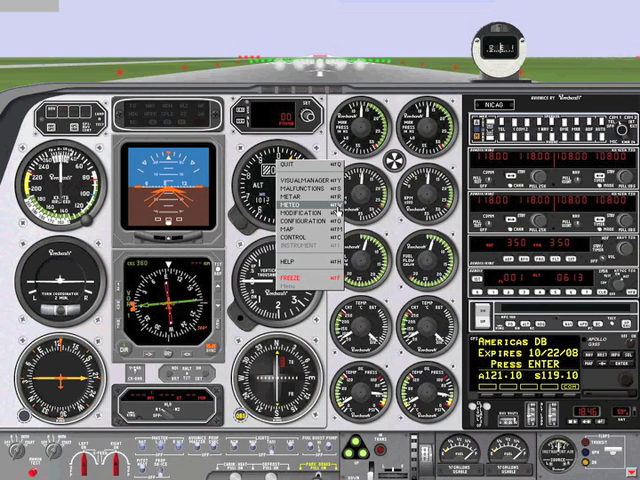
pyautogui.moveTo(290, 196)
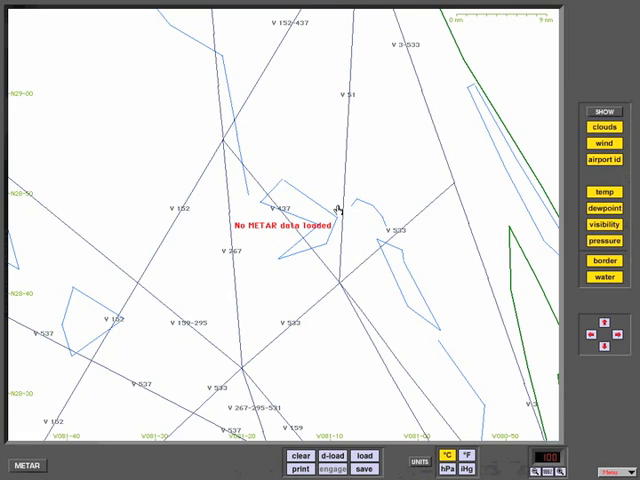
pyautogui.moveTo(336, 432)
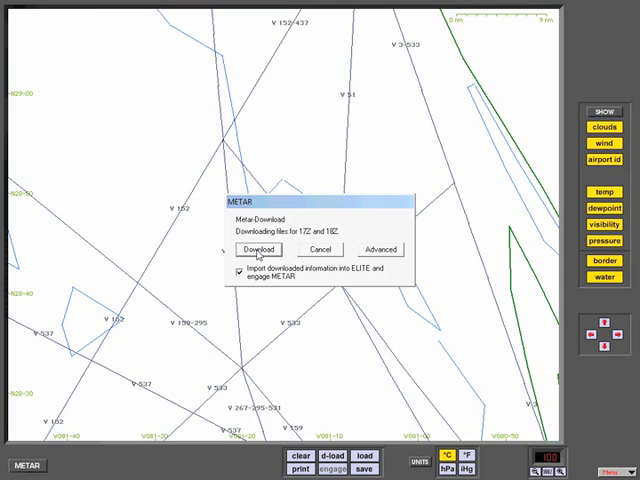
# Download real-world METAR data with import-and-engage kept on, populating station observations on the map
pyautogui.click(256, 250)
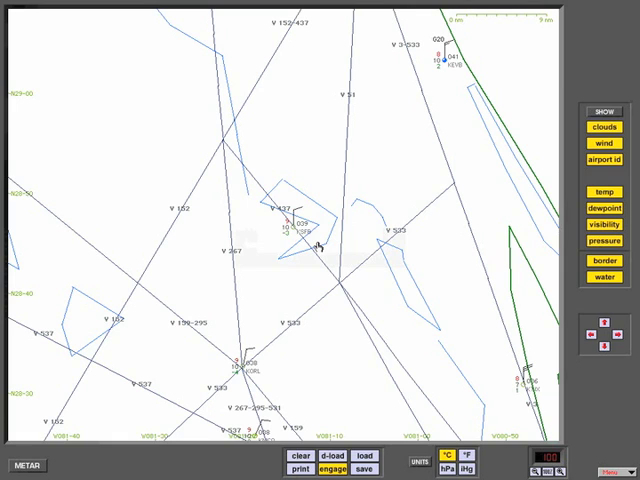
pyautogui.moveTo(236, 344)
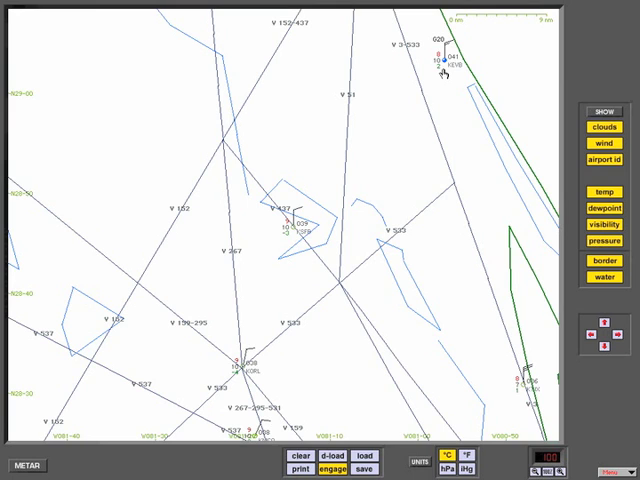
pyautogui.moveTo(404, 152)
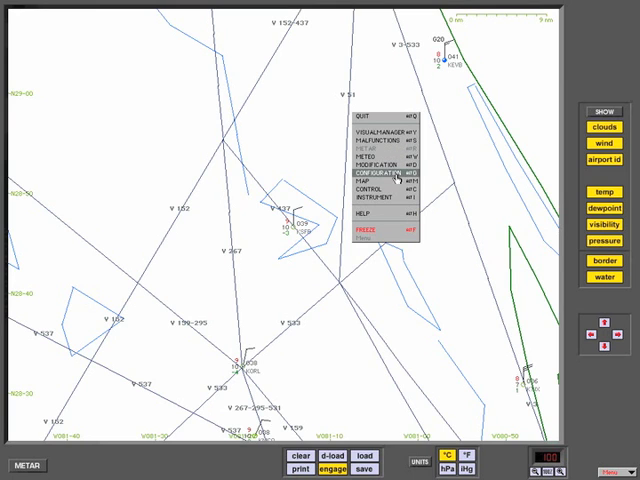
# Open the Meteo weather panel showing visibility, cloud layers and wind for the imported conditions
pyautogui.click(356, 156)
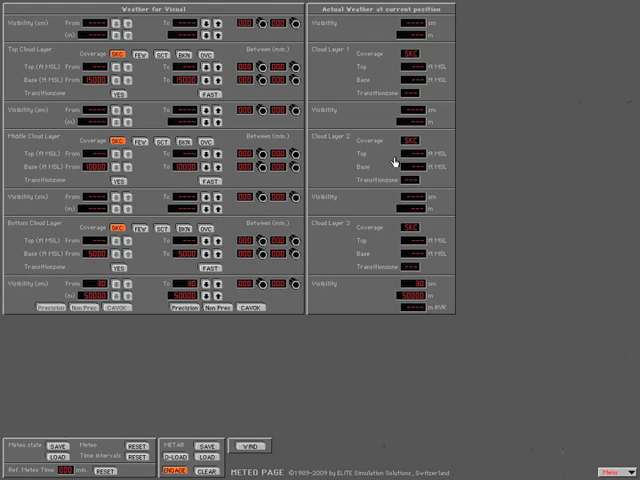